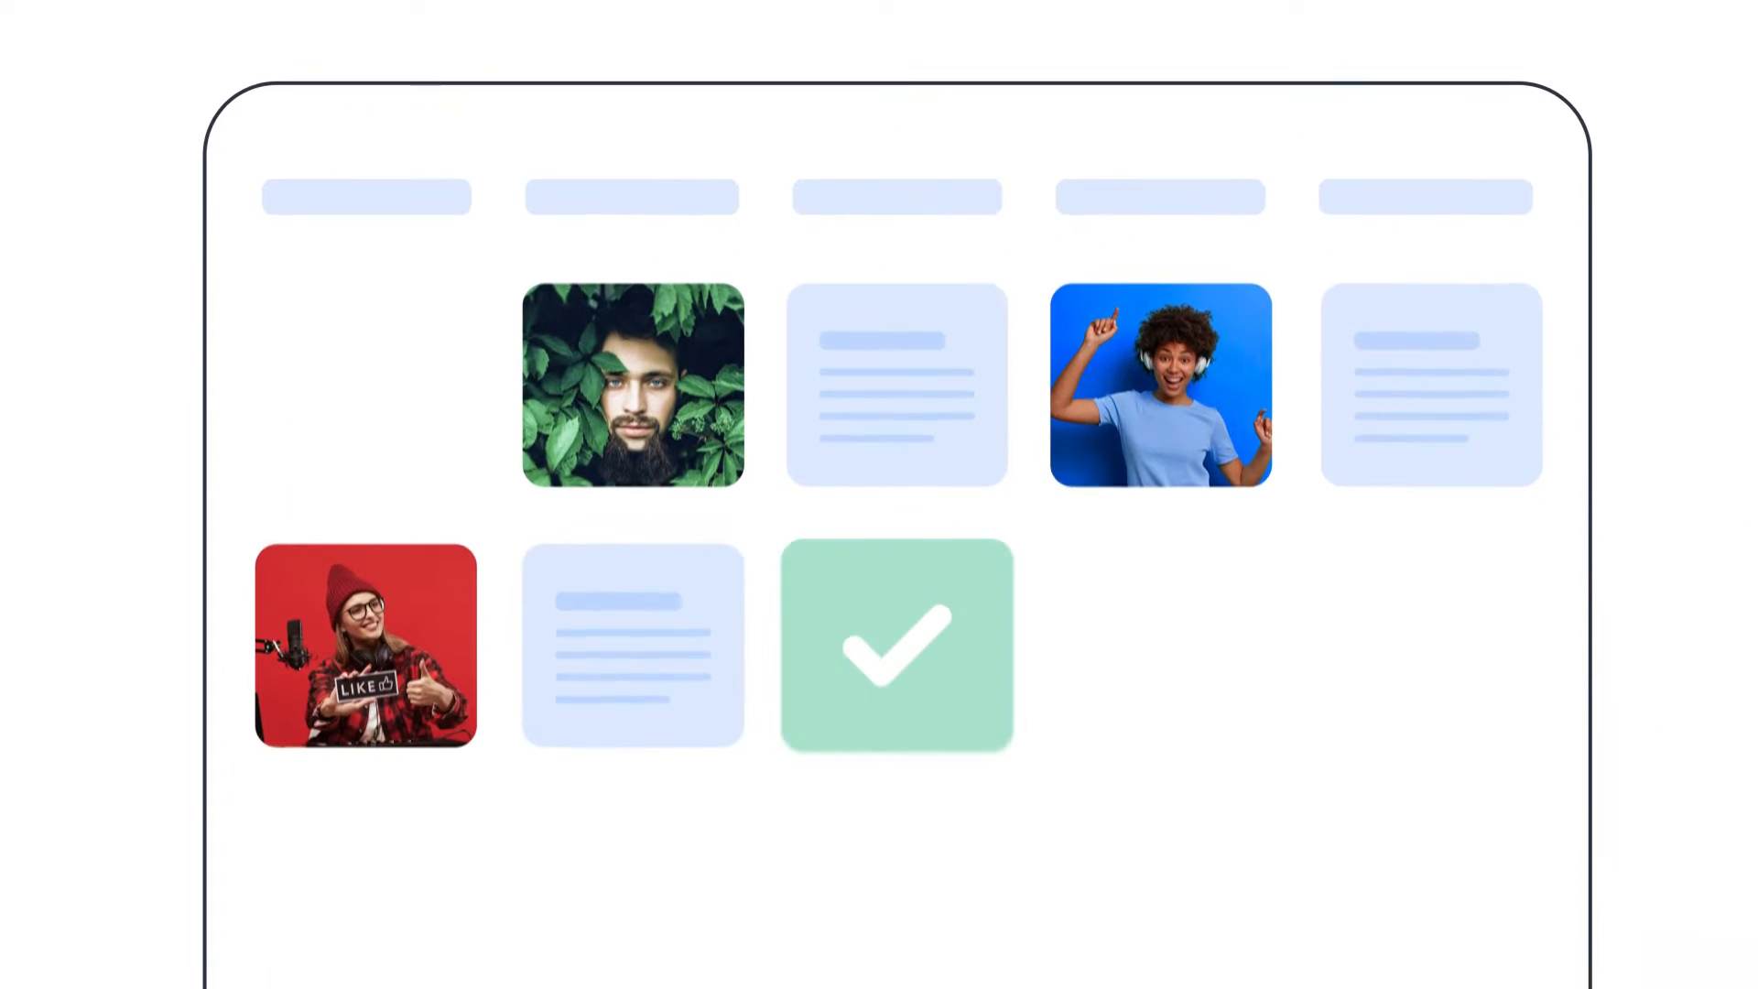
- Scroll the dashboard to view the Publishing Summary counts and Publishing Trends graph
{"action": "scroll", "scroll_direction": "down", "scroll_amount": 3}
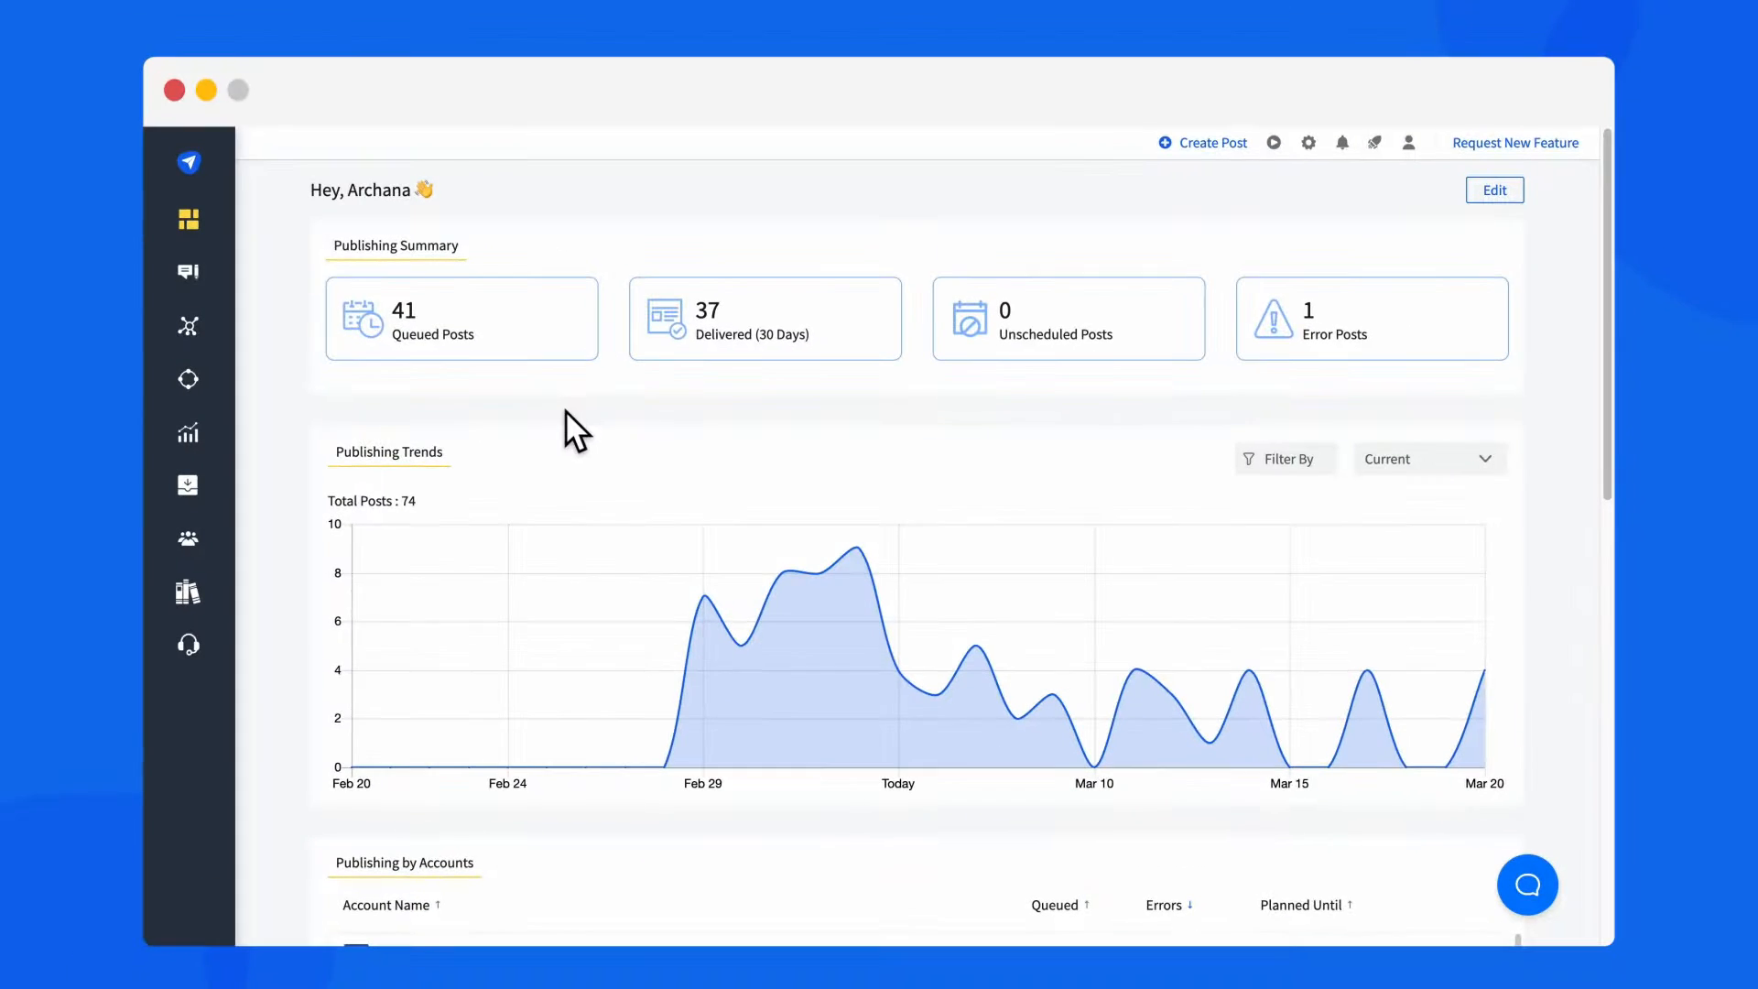
- Browse the content calendar in week view (Mar 3–9) and then month view
{"action": "left_click", "coordinate": [189, 272]}
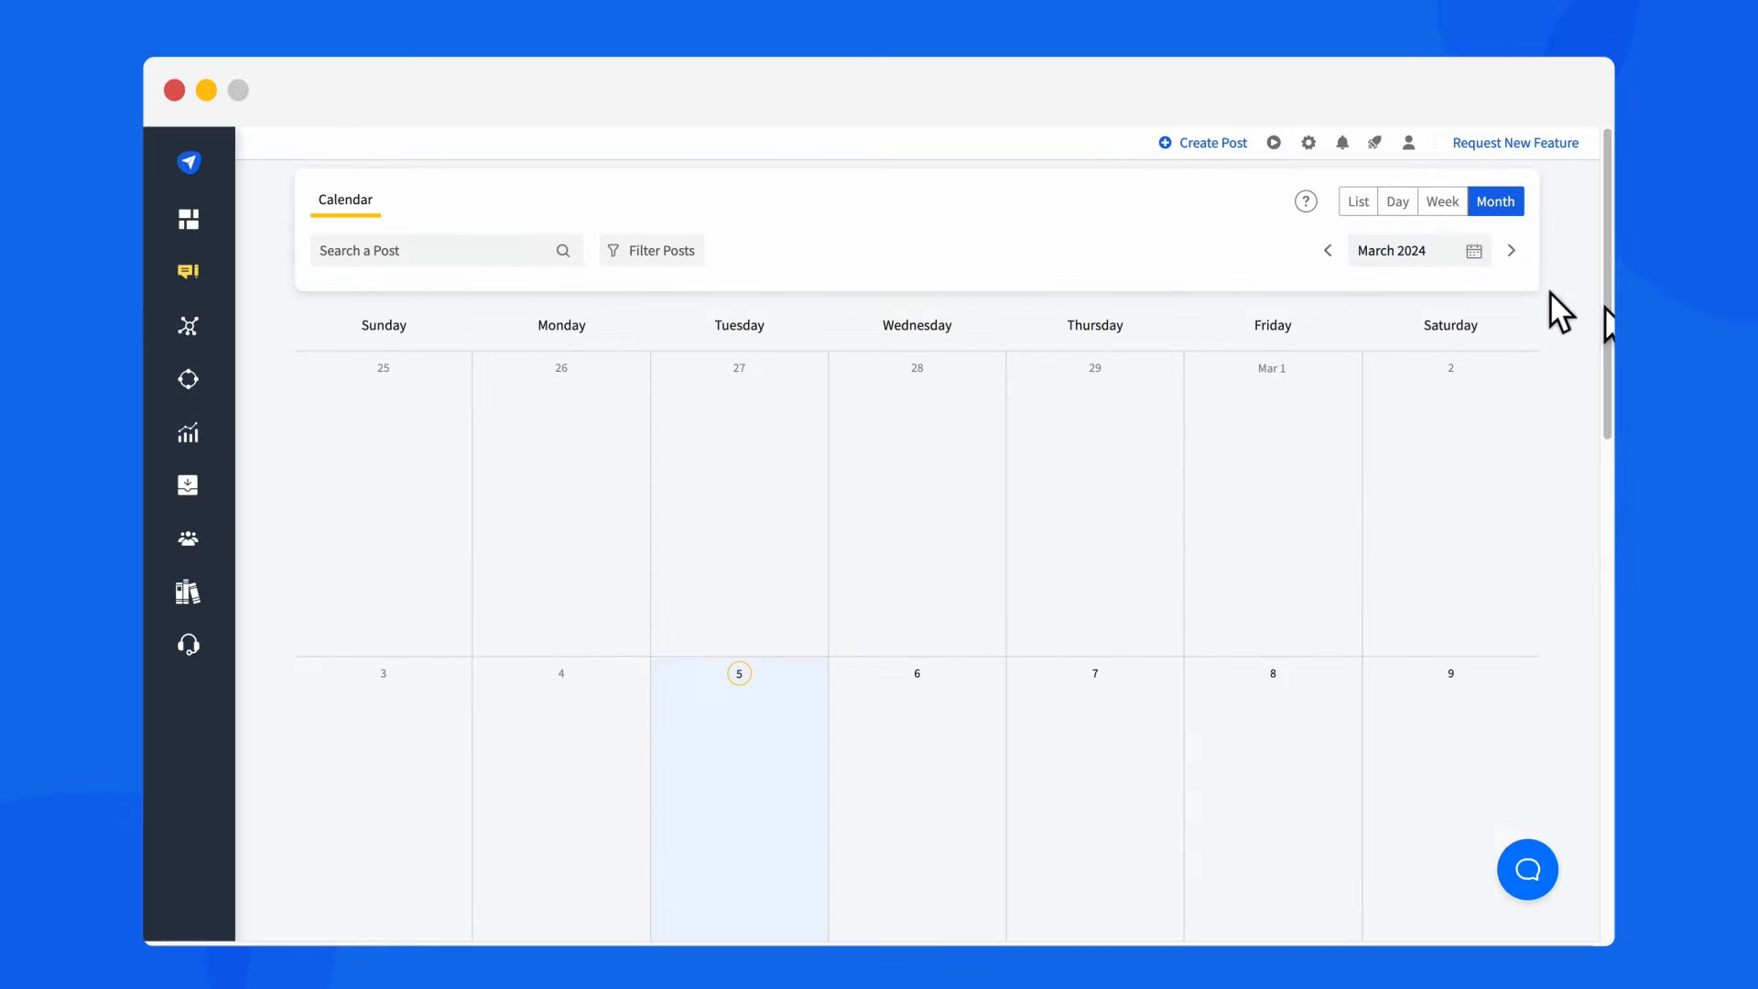
{"action": "left_click", "coordinate": [1440, 201]}
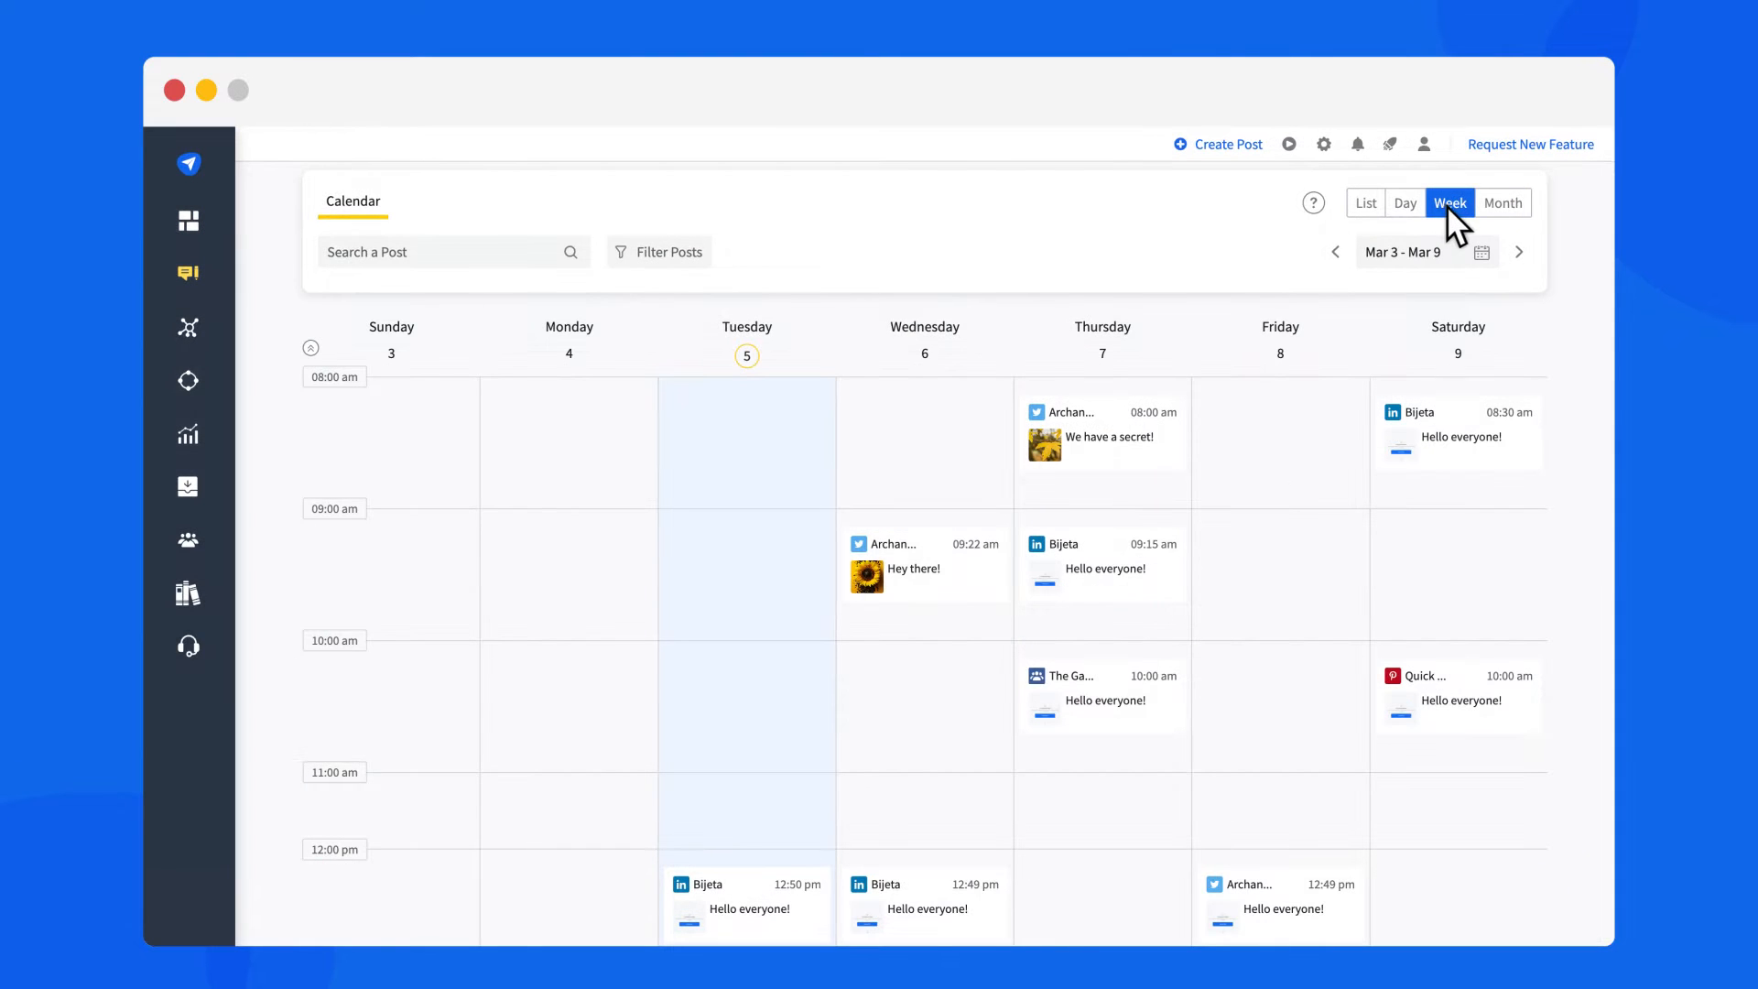
{"action": "left_click", "coordinate": [1503, 204]}
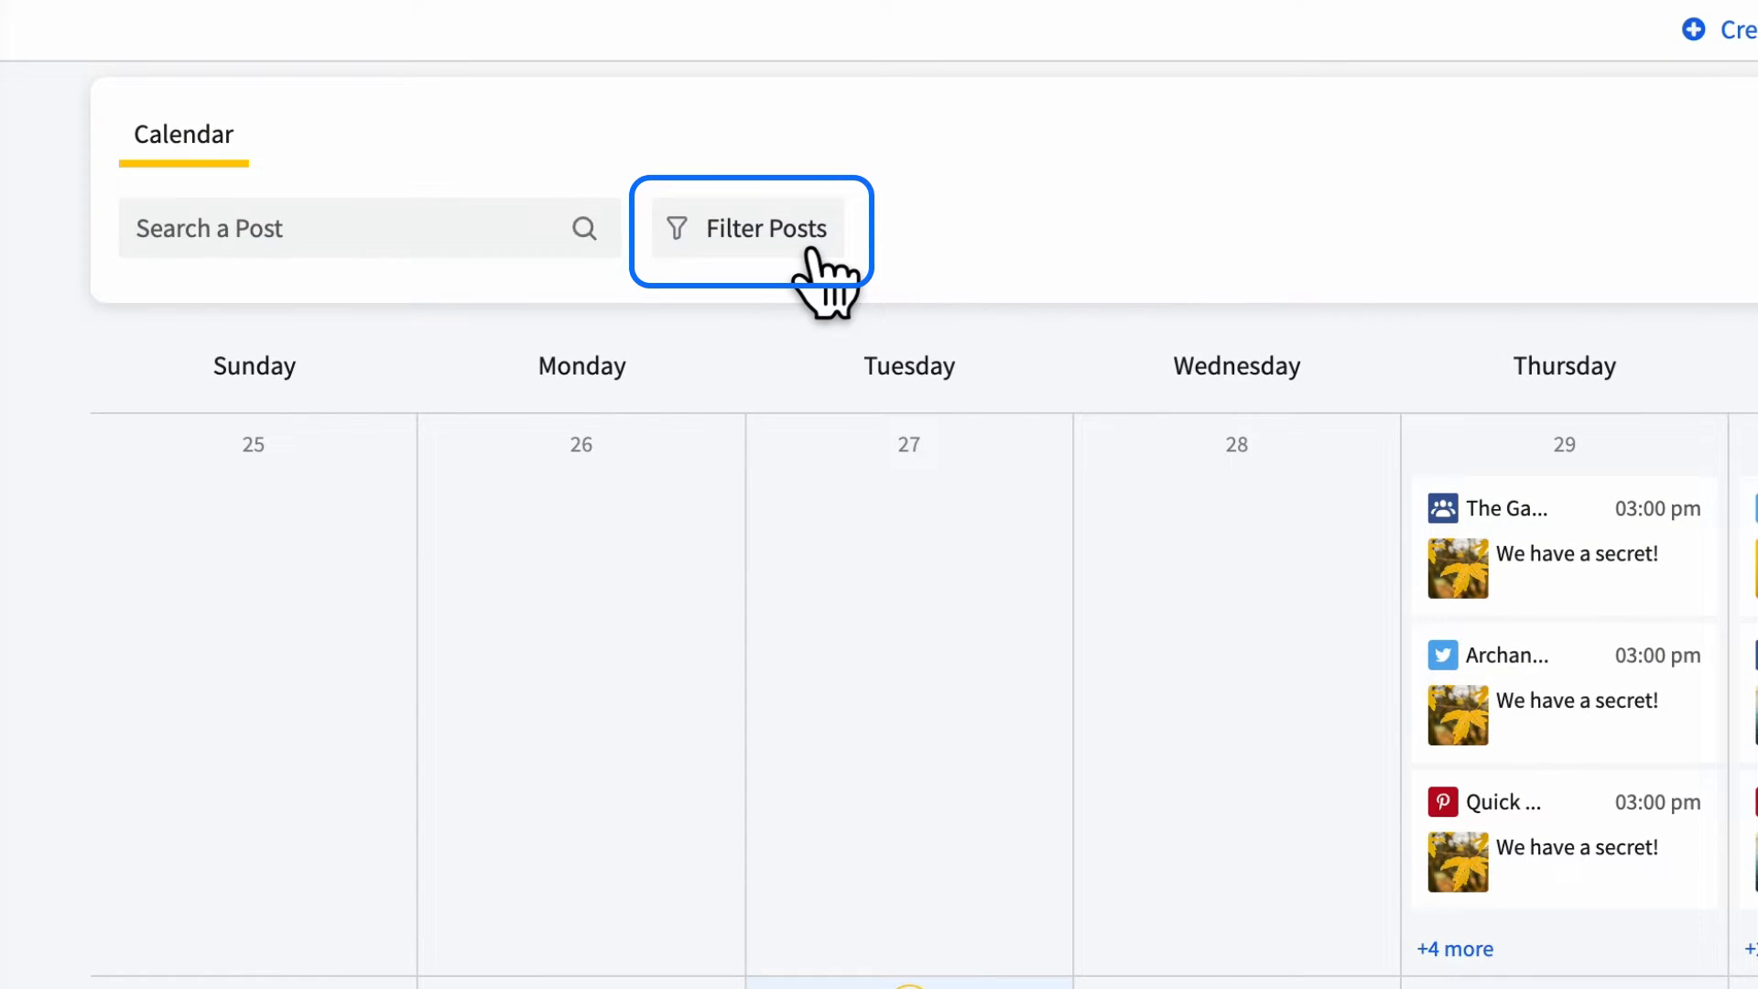
{"action": "left_click", "coordinate": [749, 228]}
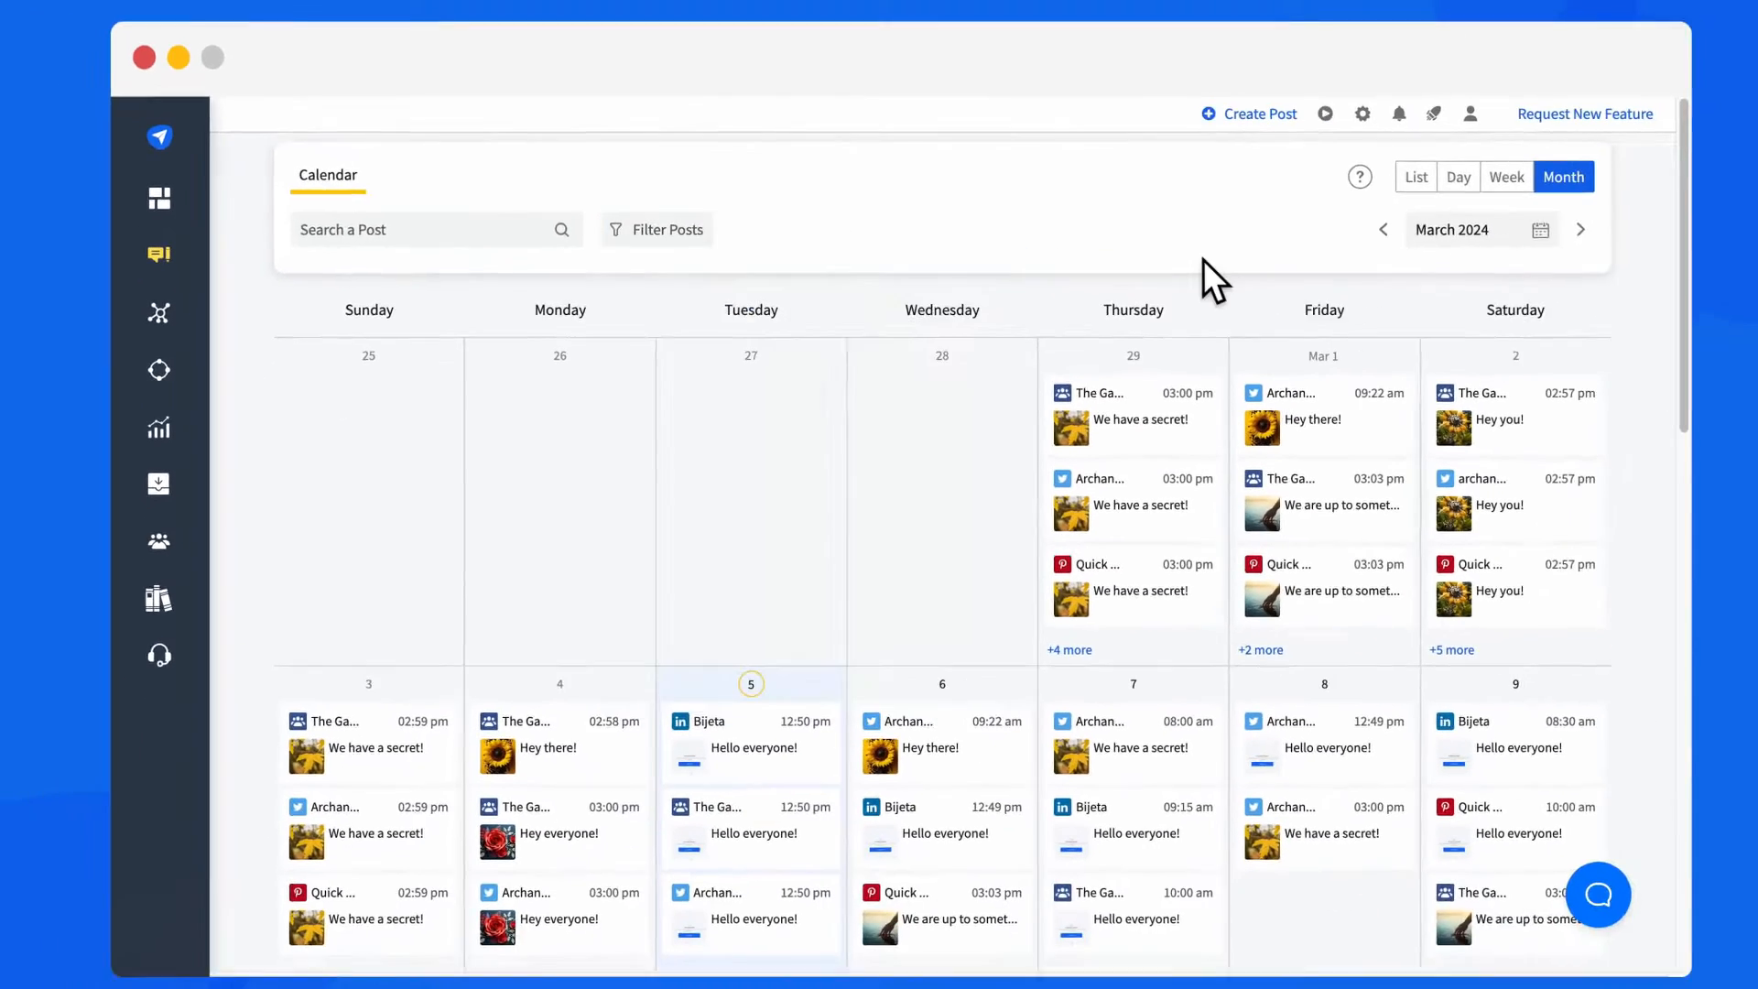
- Create the Rockon Live Concert post, save it as a draft for March 9, and select accounts
{"action": "left_click", "coordinate": [1247, 114]}
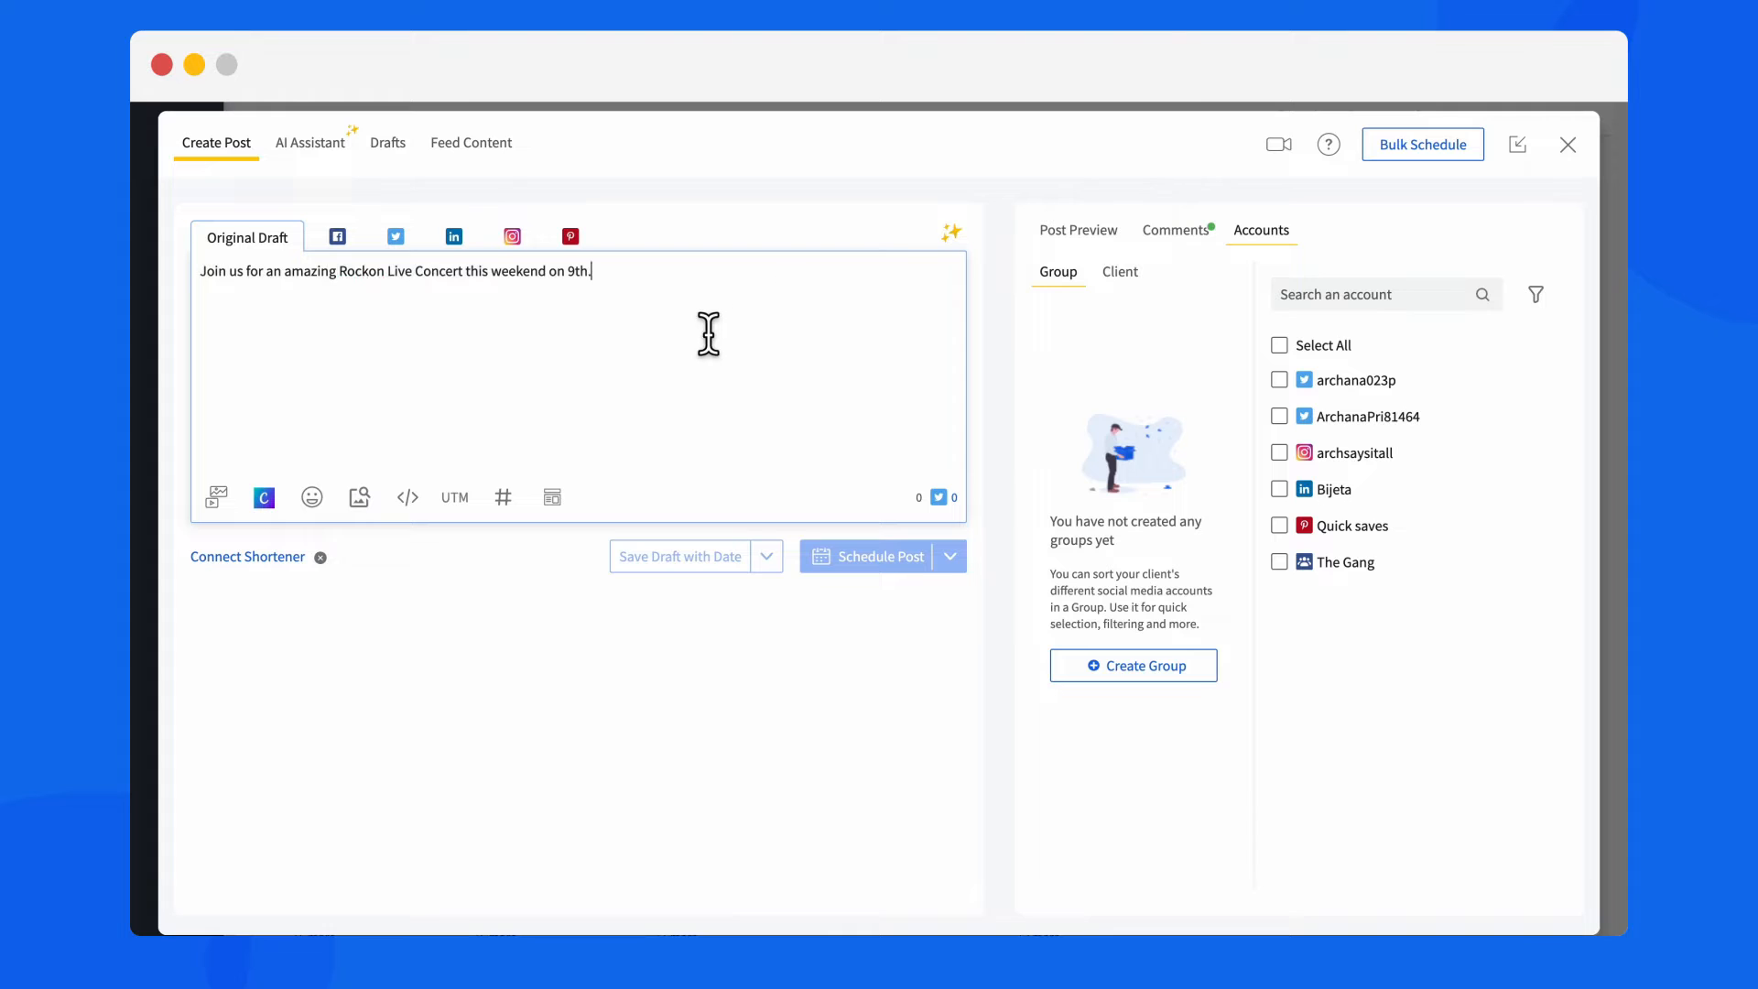
{"action": "left_click", "coordinate": [879, 556]}
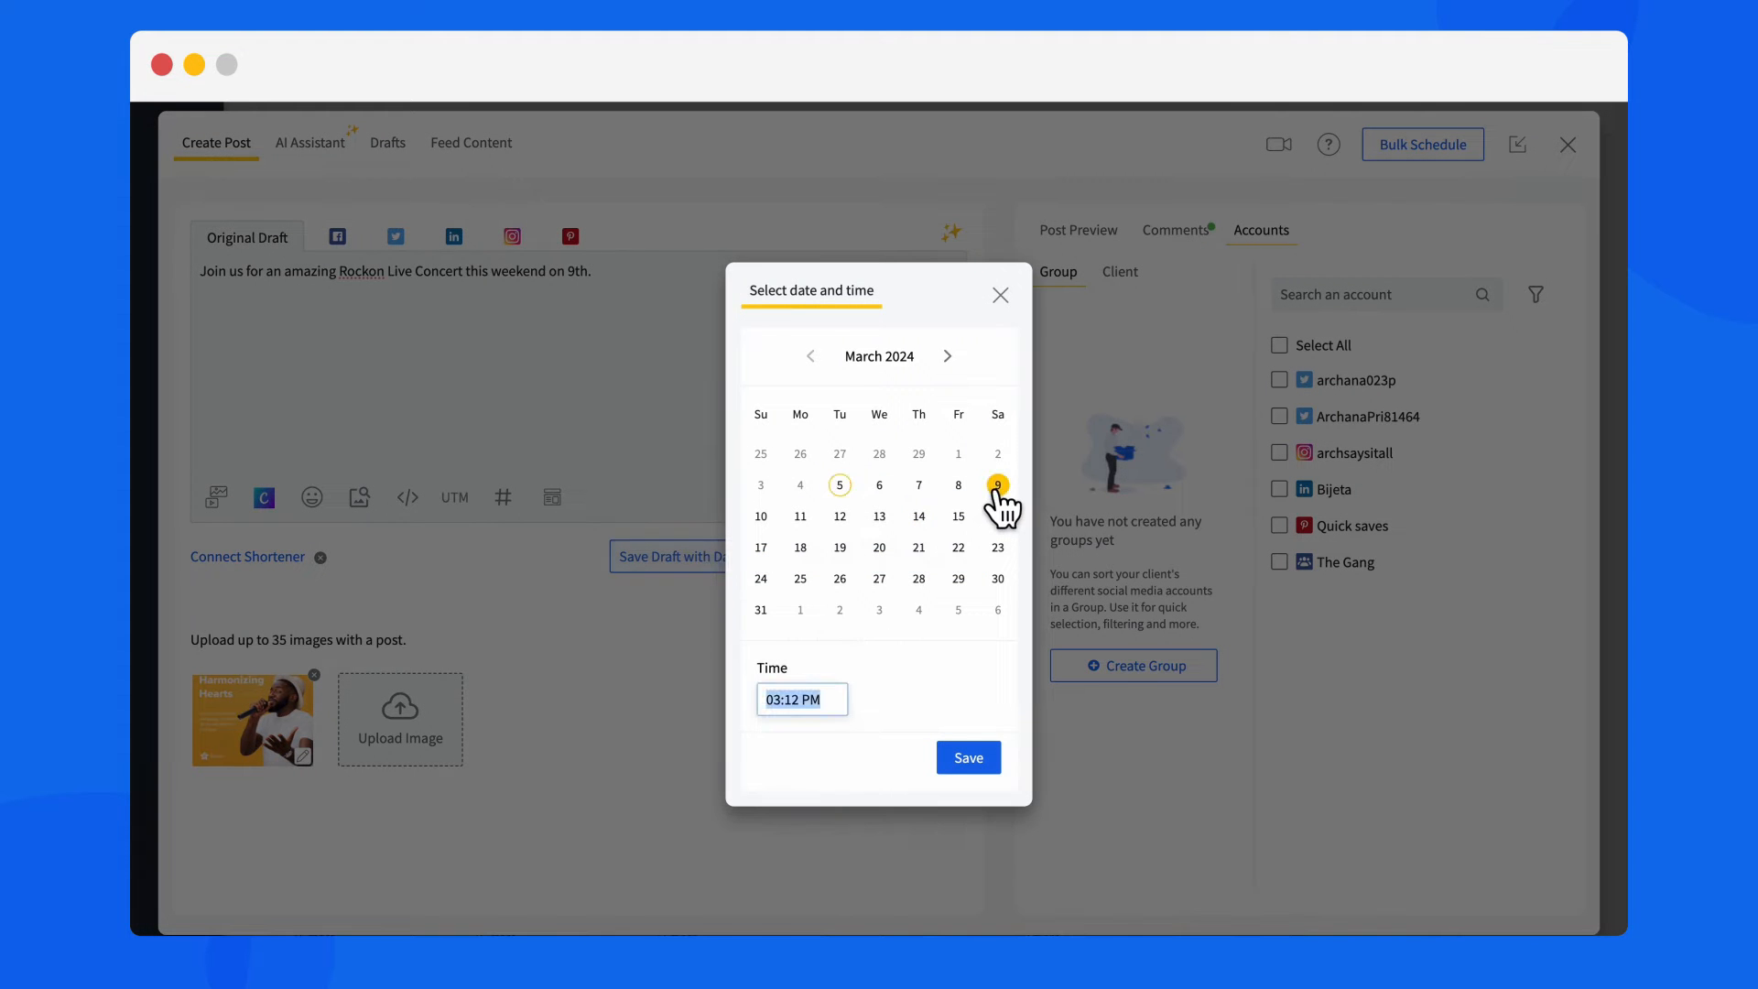
{"action": "left_click", "coordinate": [968, 757]}
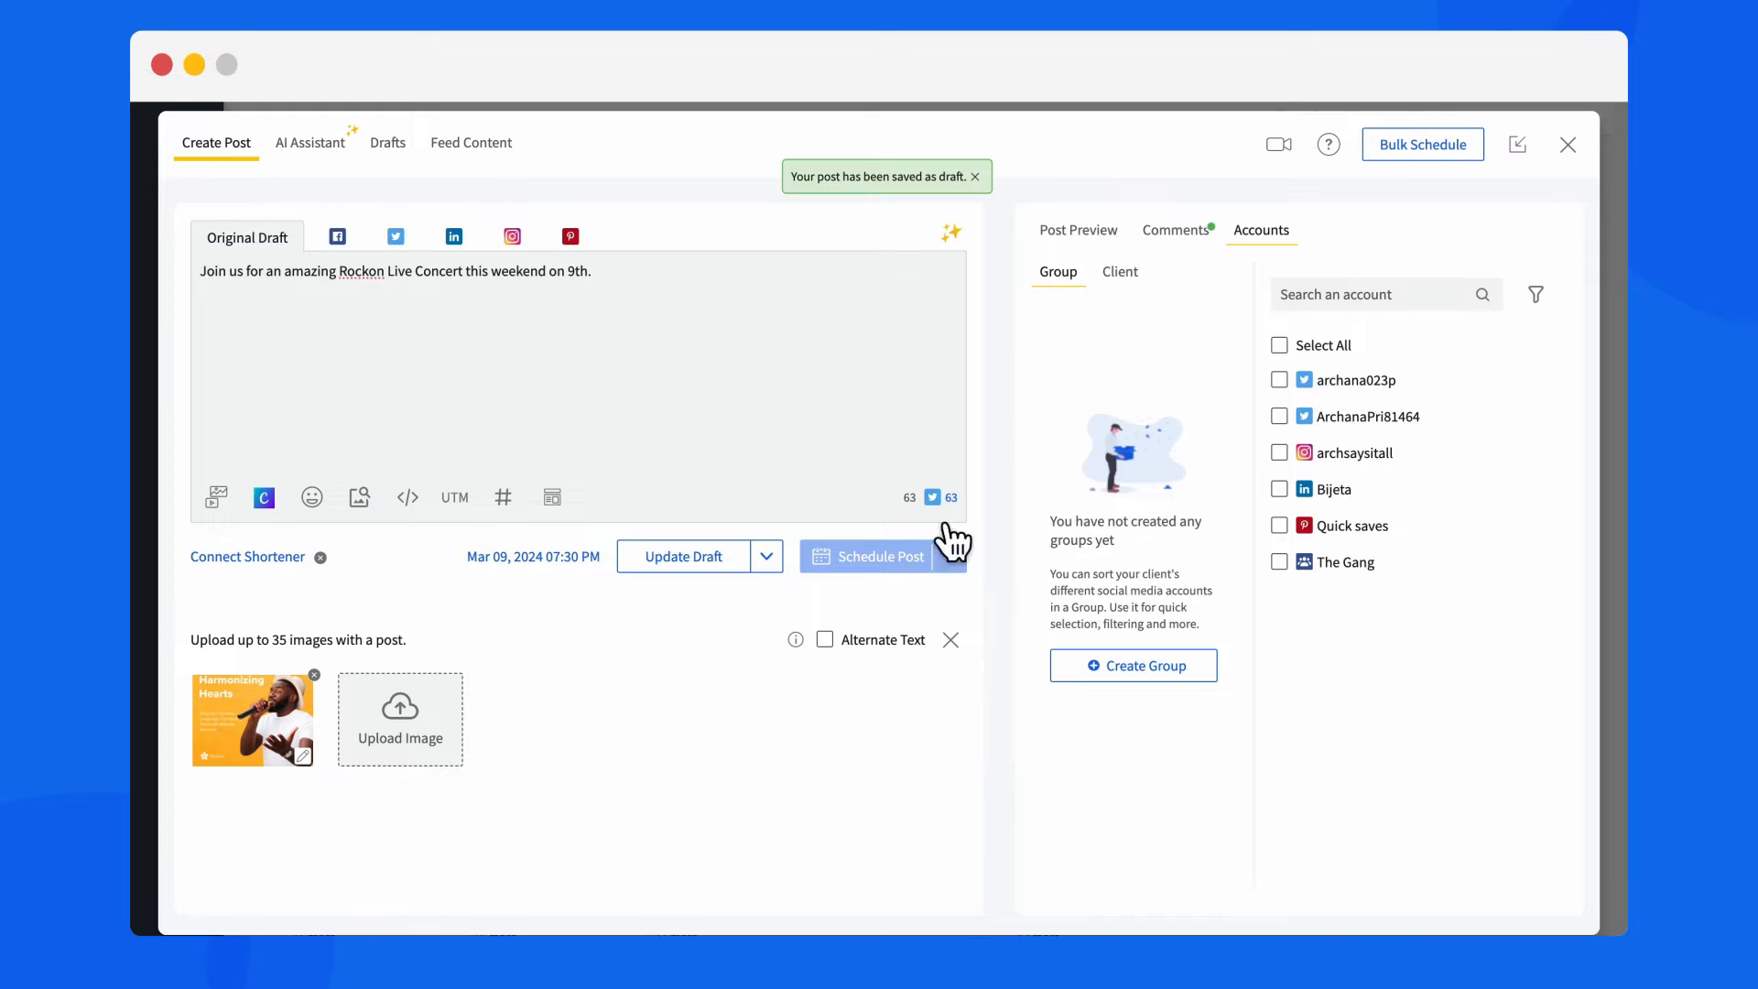
{"action": "left_click", "coordinate": [1567, 144]}
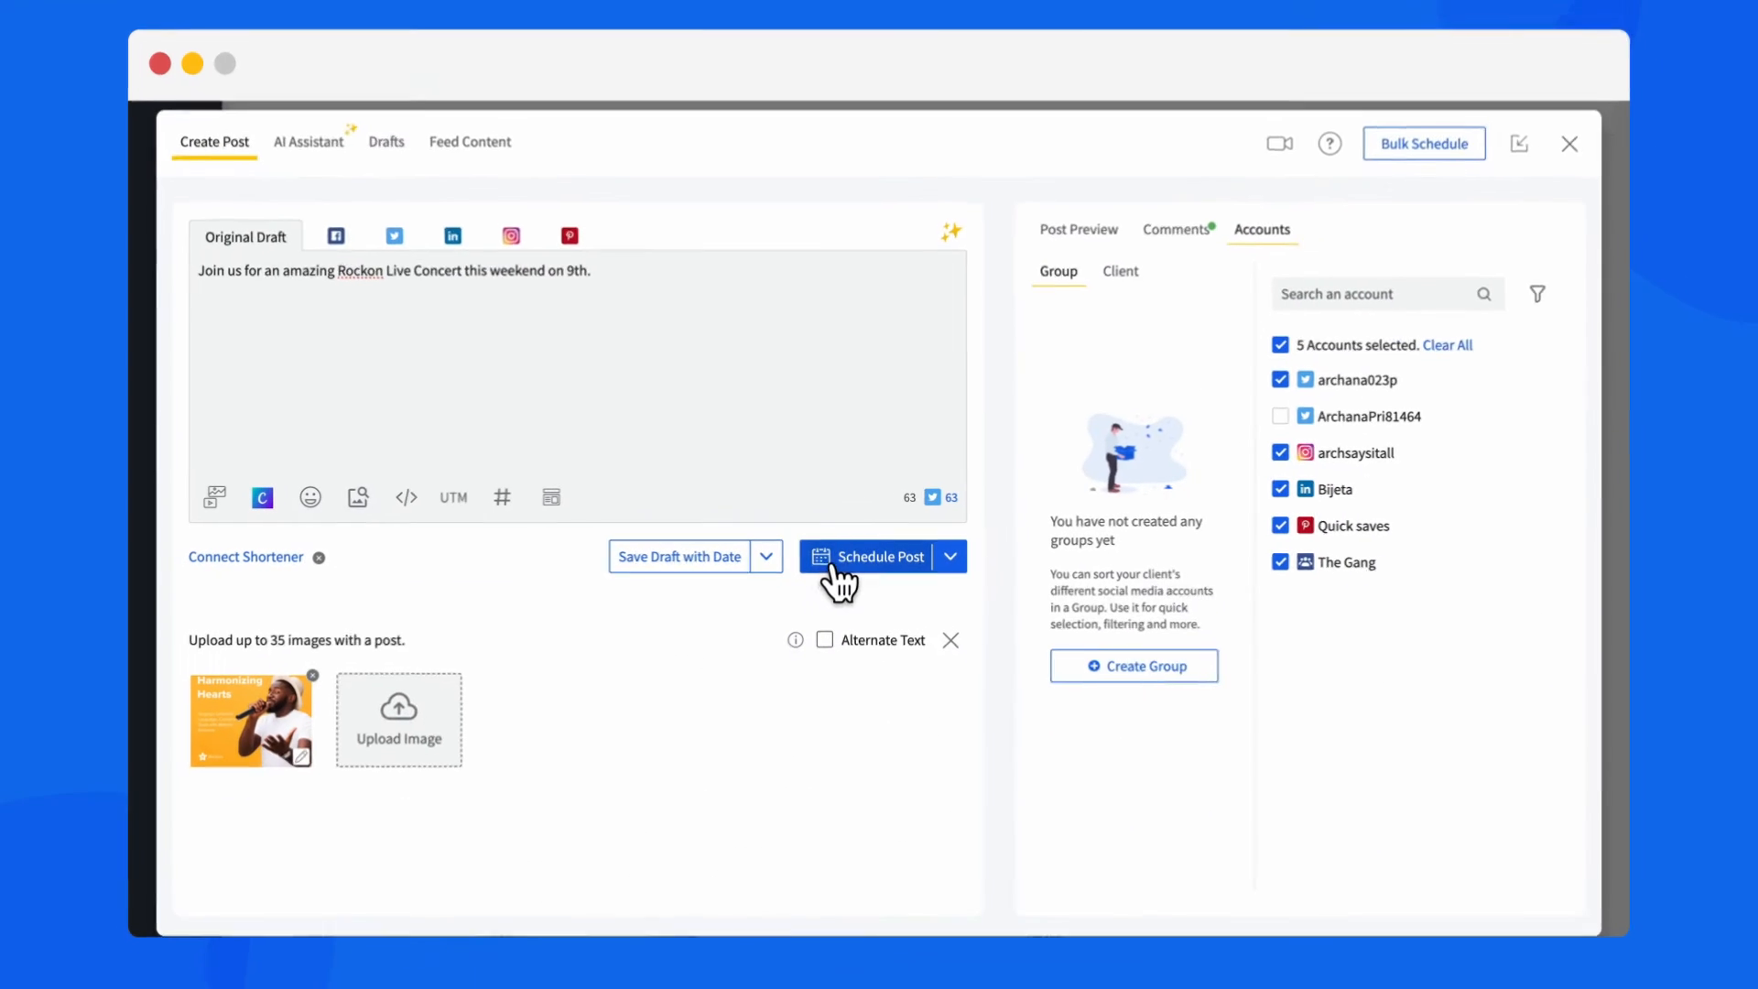
- Schedule the concert post for Mar 09, 2024 at 07:30 PM and close the composer
{"action": "left_click", "coordinate": [879, 556]}
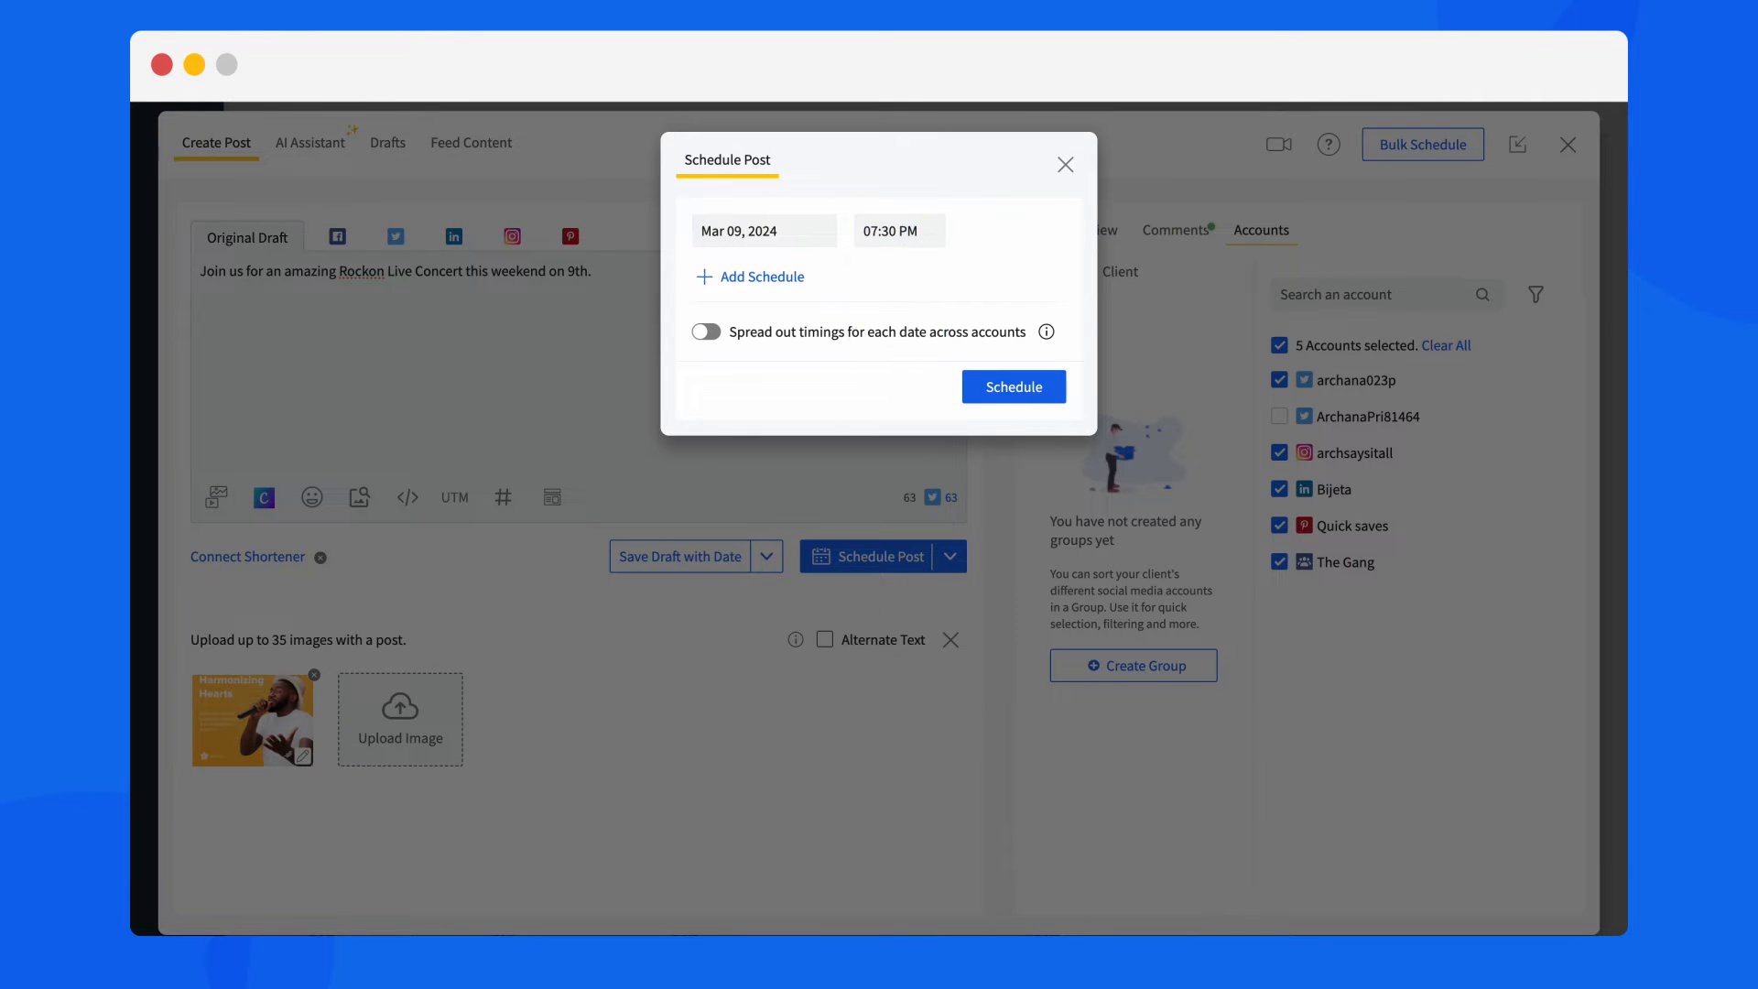
{"action": "left_click", "coordinate": [1011, 386]}
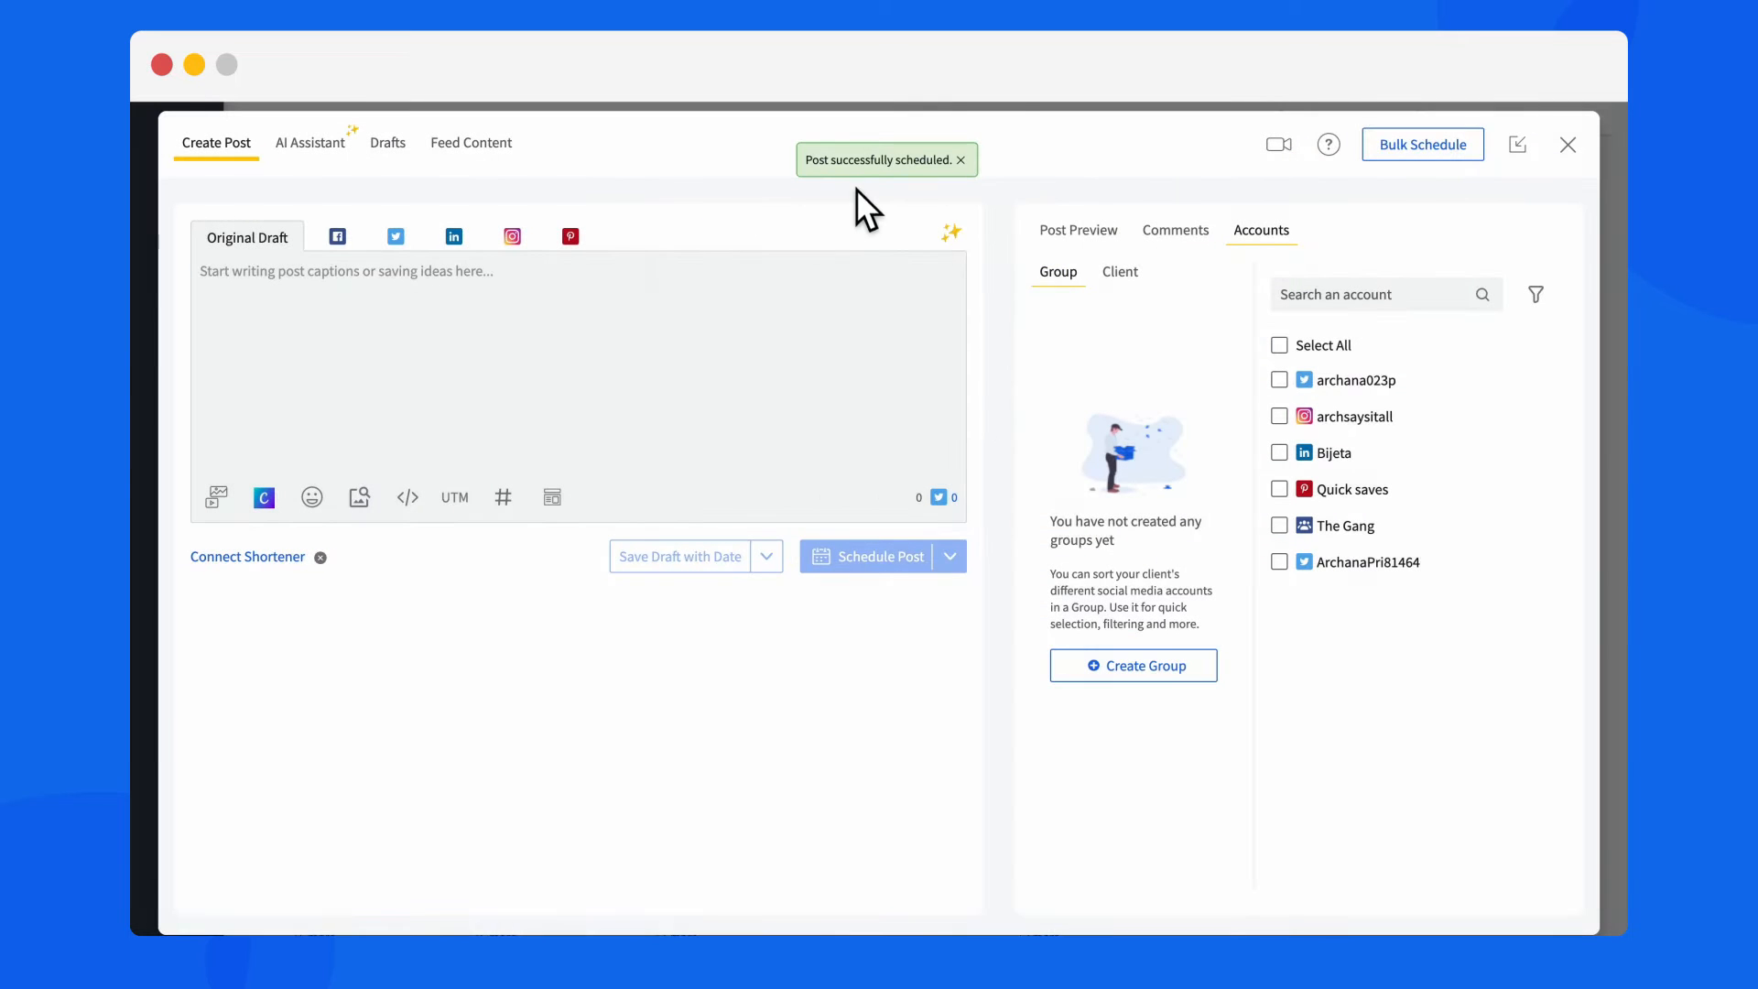
{"action": "left_click", "coordinate": [1567, 144]}
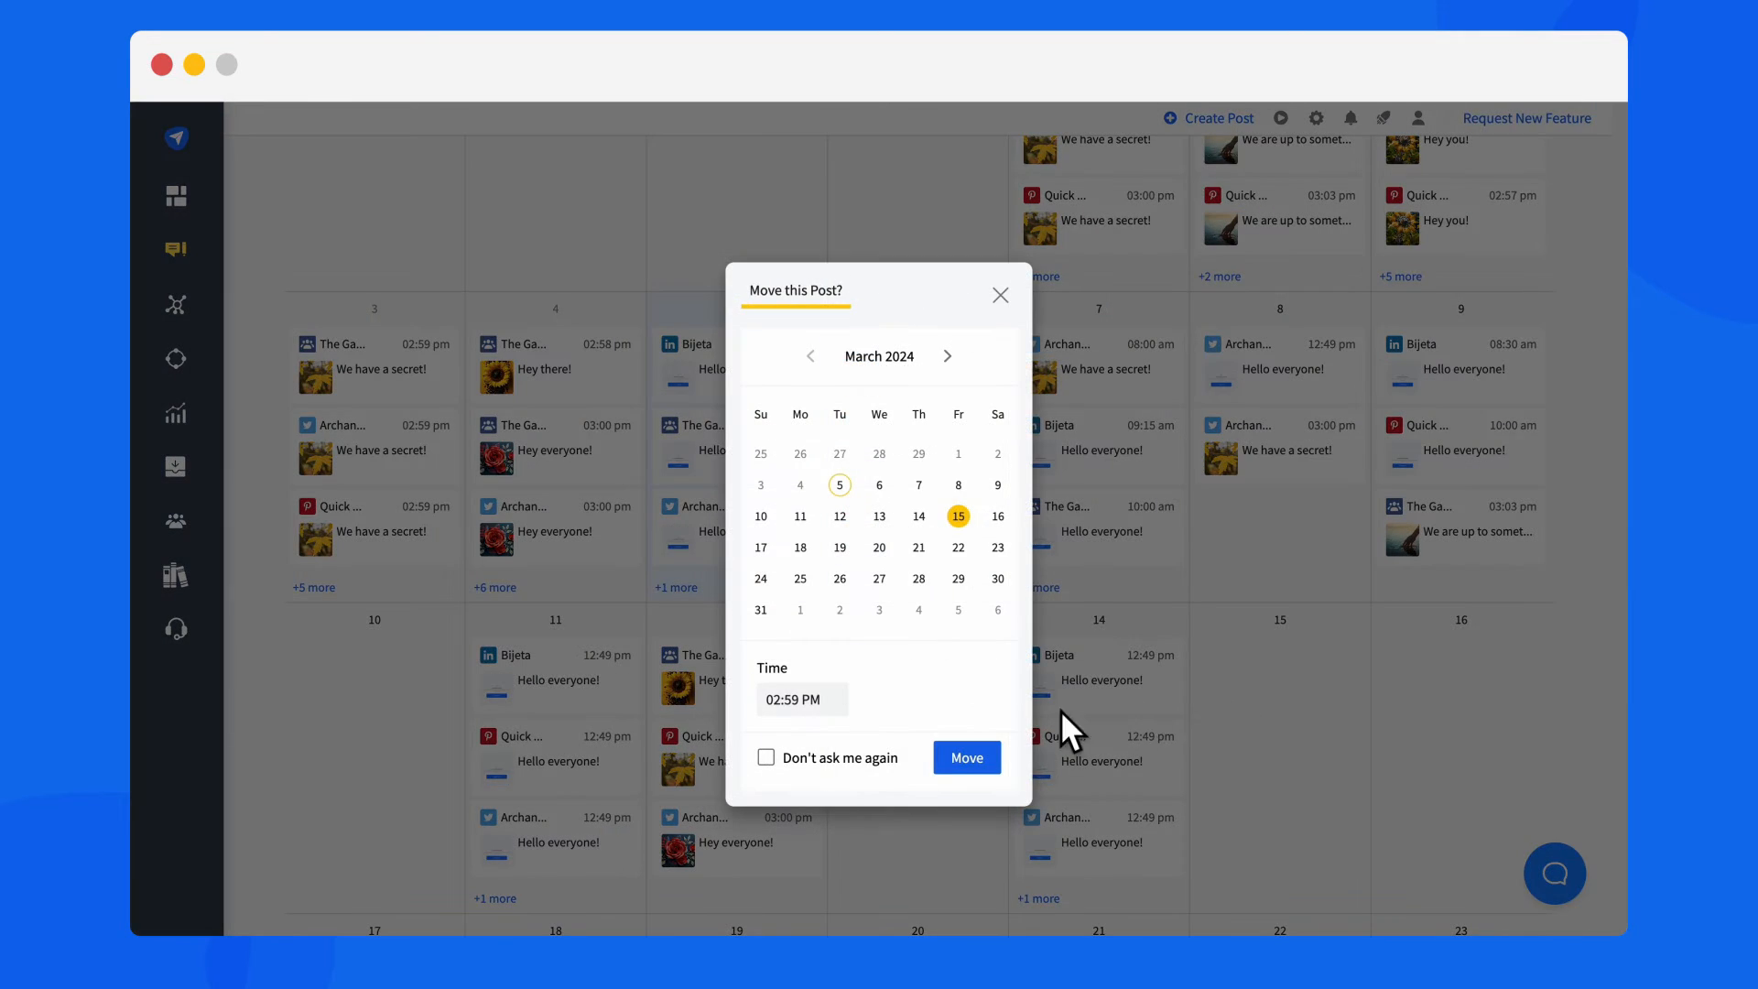
- Move the calendar post to March 15, 2024 at 02:59 PM
{"action": "left_click", "coordinate": [964, 757]}
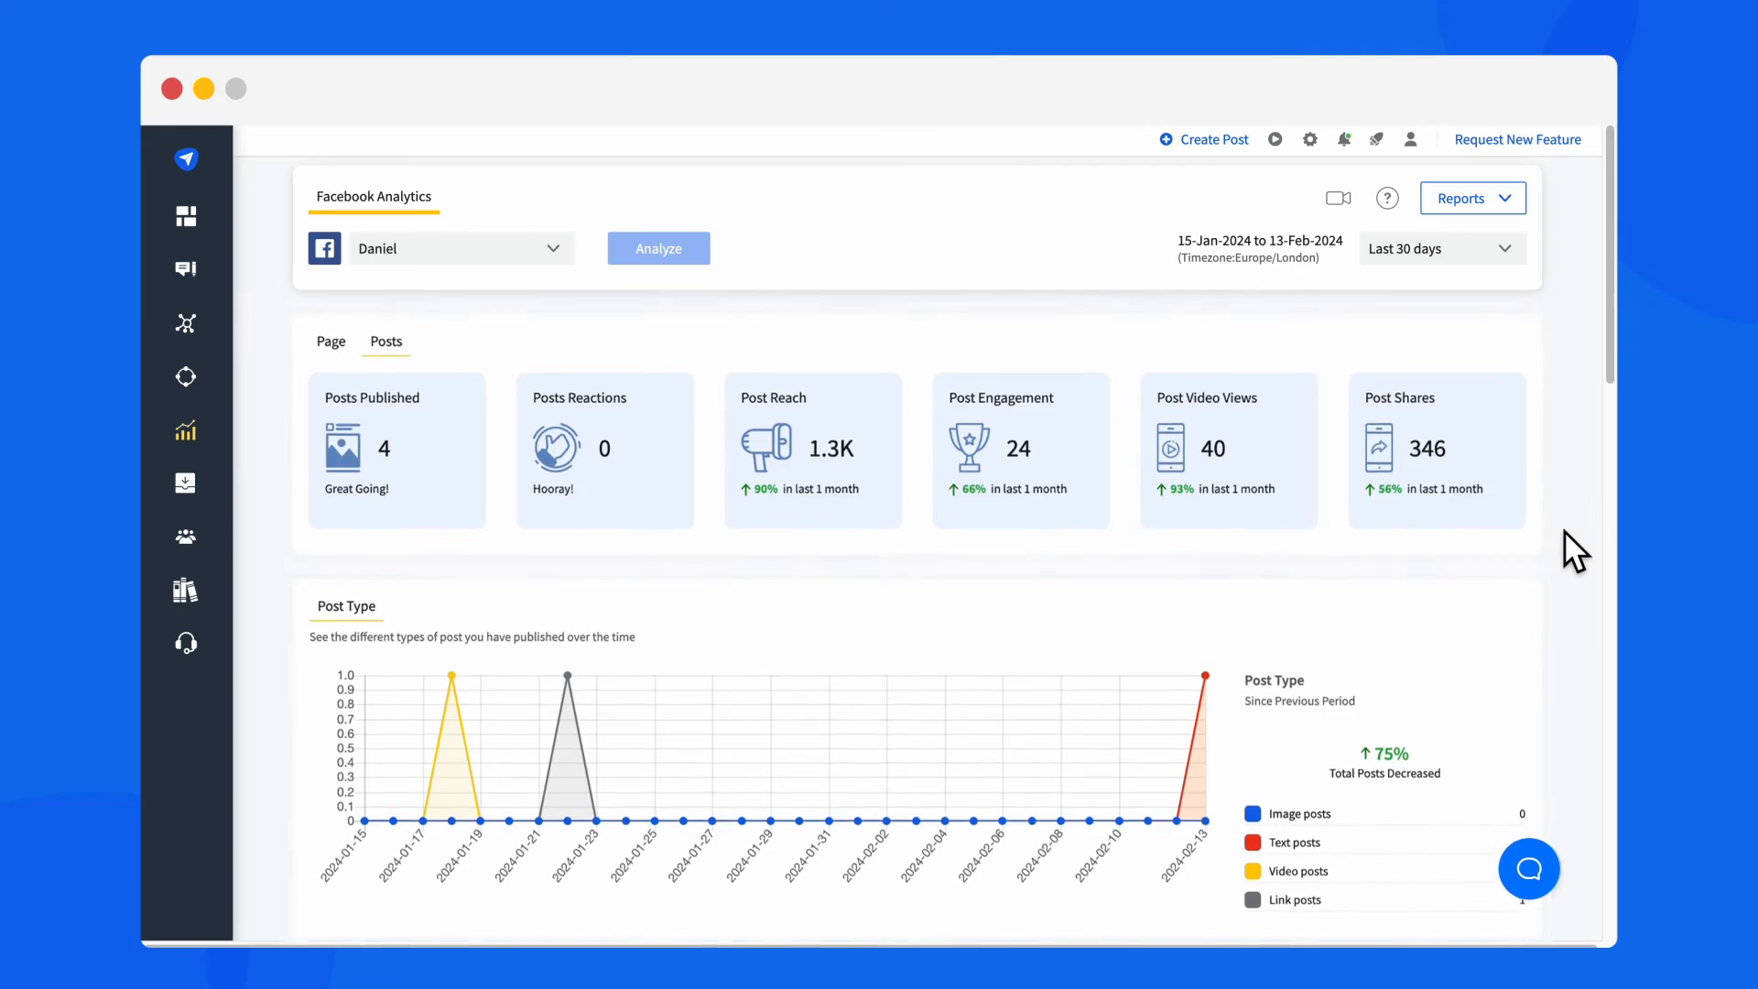
- Scroll Facebook Analytics through the Post Type, Median Reach and Post Performance sections
{"action": "scroll", "scroll_direction": "down", "scroll_amount": 3}
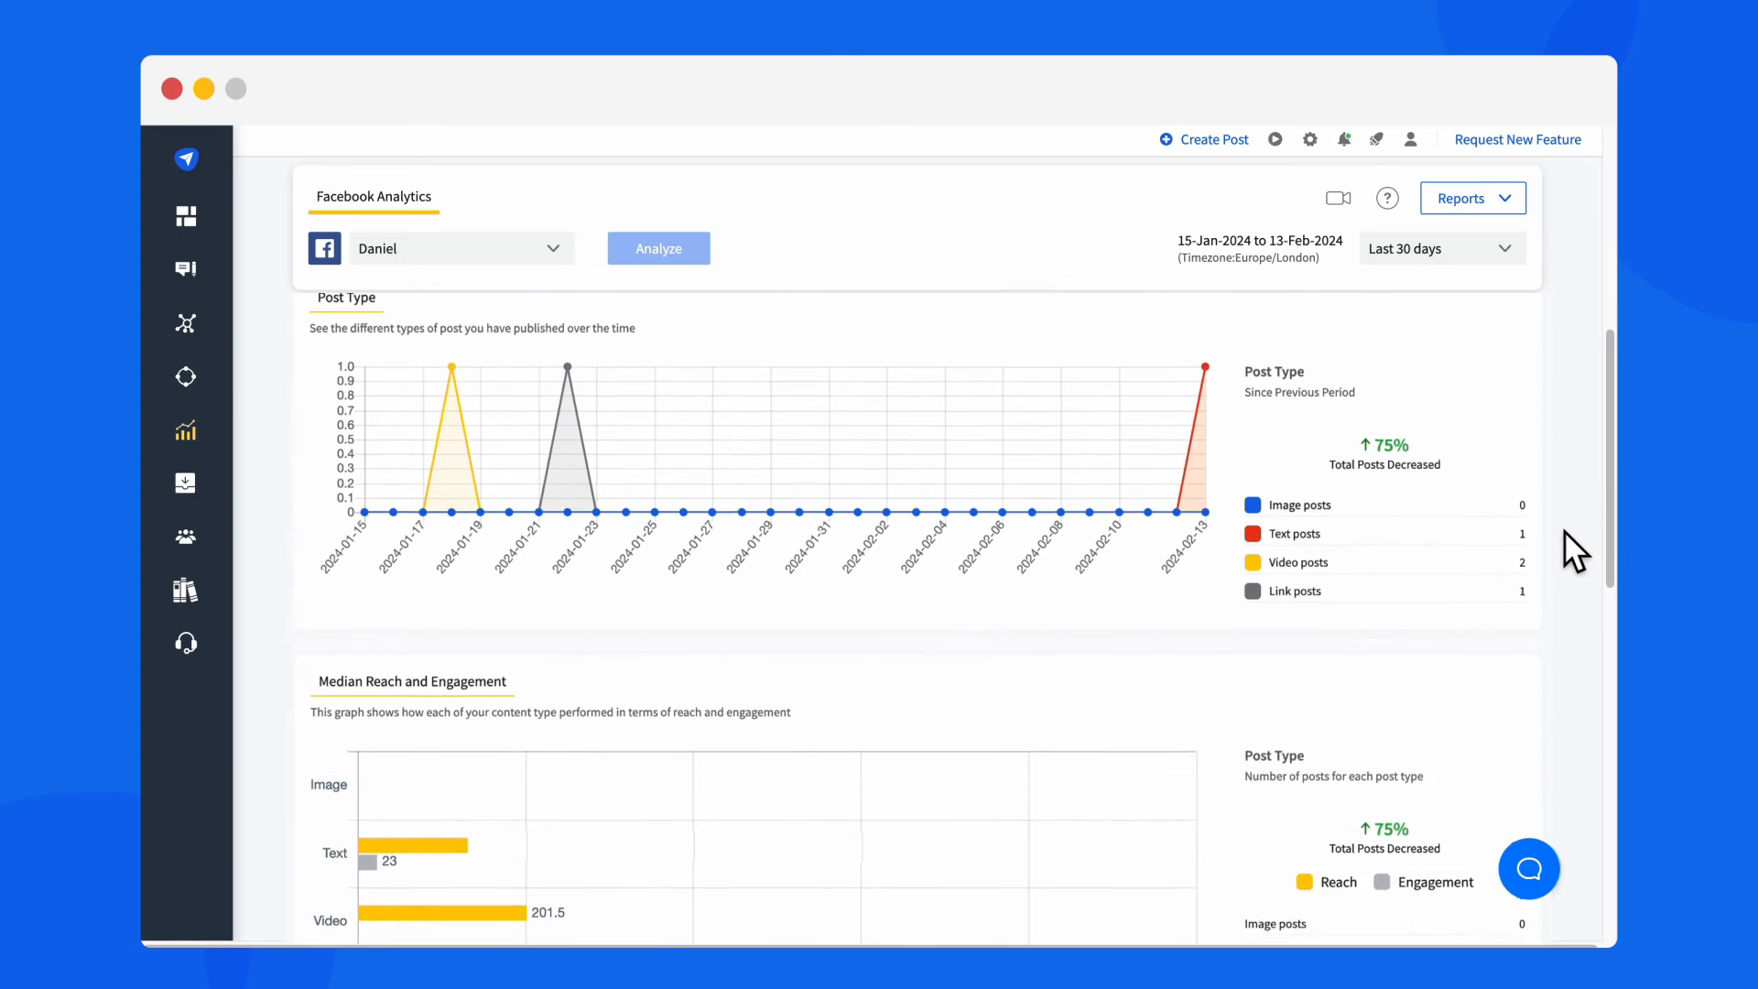
{"action": "scroll", "scroll_direction": "down", "scroll_amount": 3}
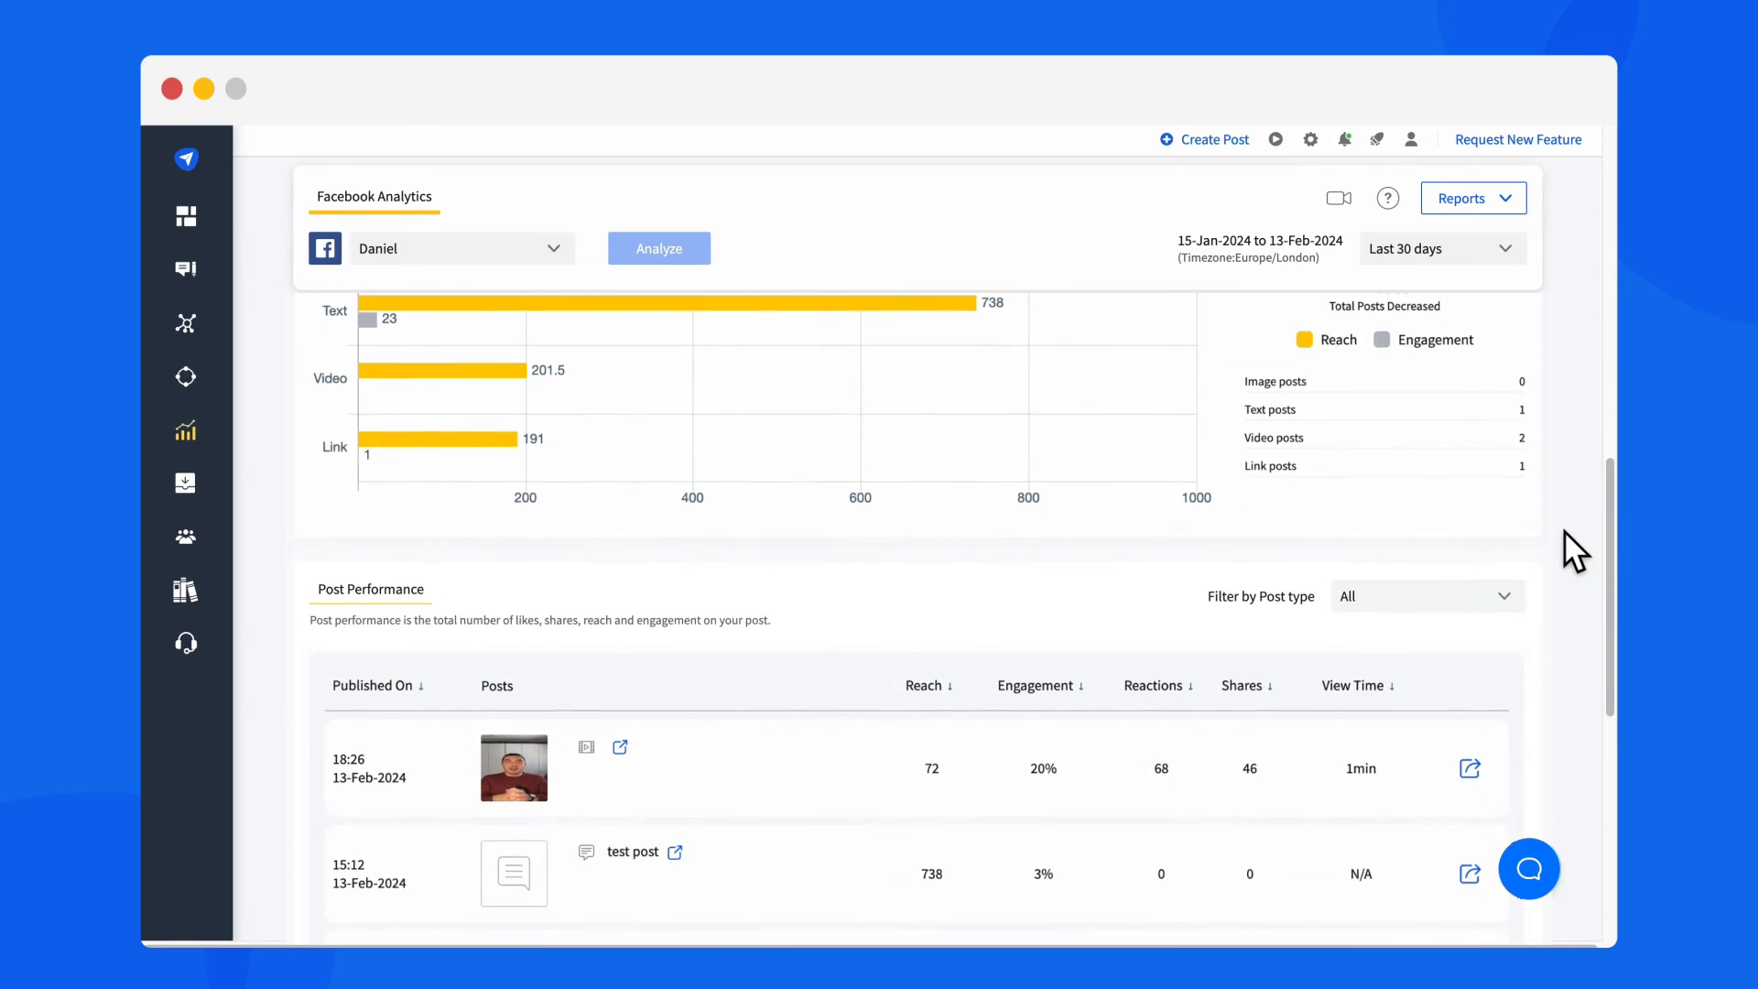